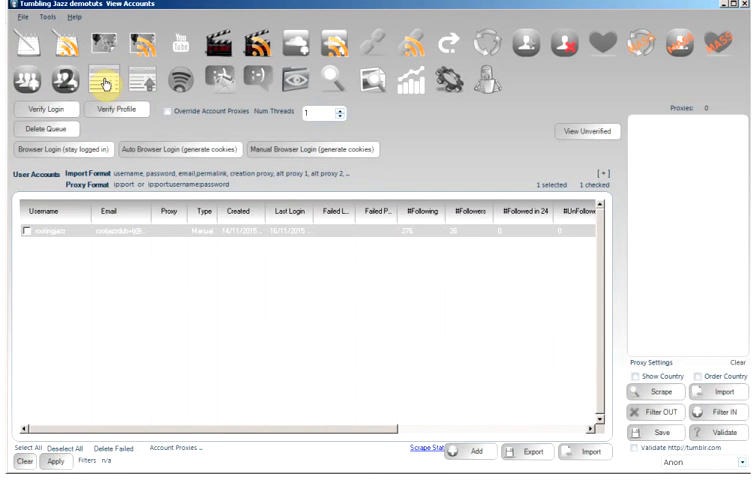
pyautogui.moveTo(208, 238)
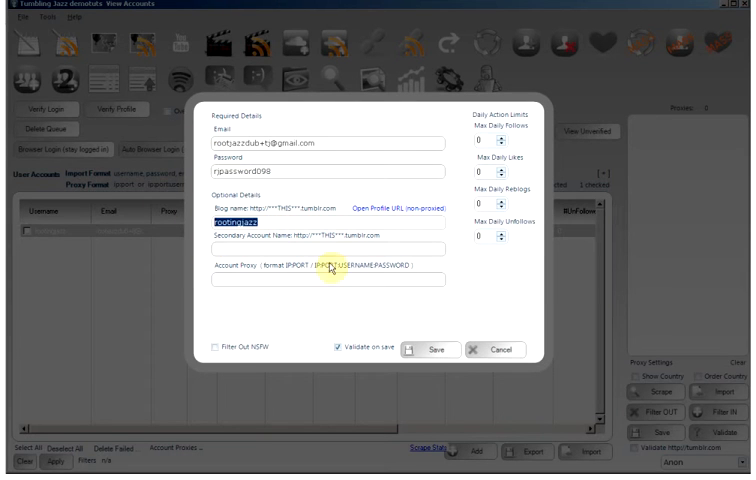
pyautogui.moveTo(184, 232)
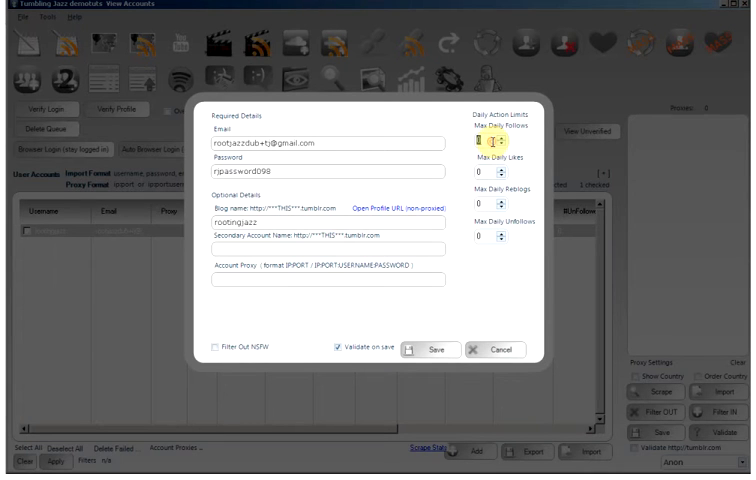
# Save the account with max daily 100 follows, 150 likes, 80 reblogs, 100 unfollows and NSFW filtered out
pyautogui.write('100')
pyautogui.click(492, 172)
pyautogui.write('150')
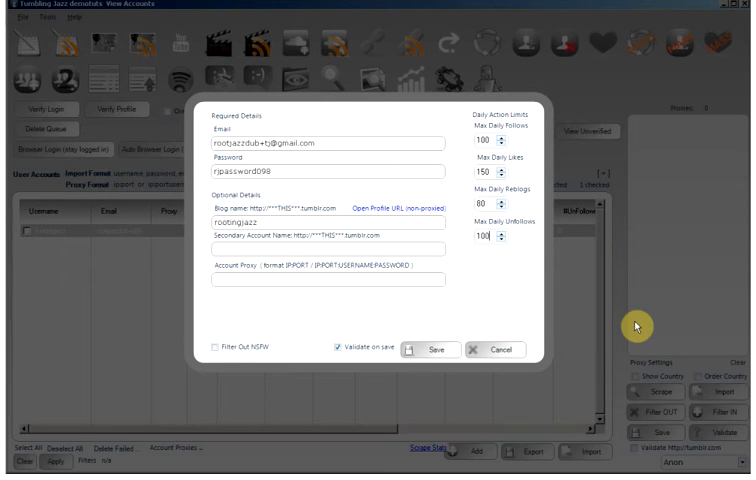
pyautogui.moveTo(540, 368)
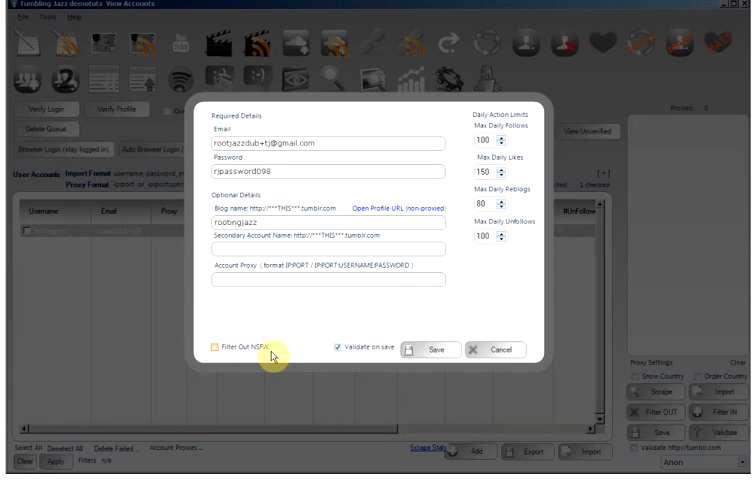
pyautogui.click(212, 348)
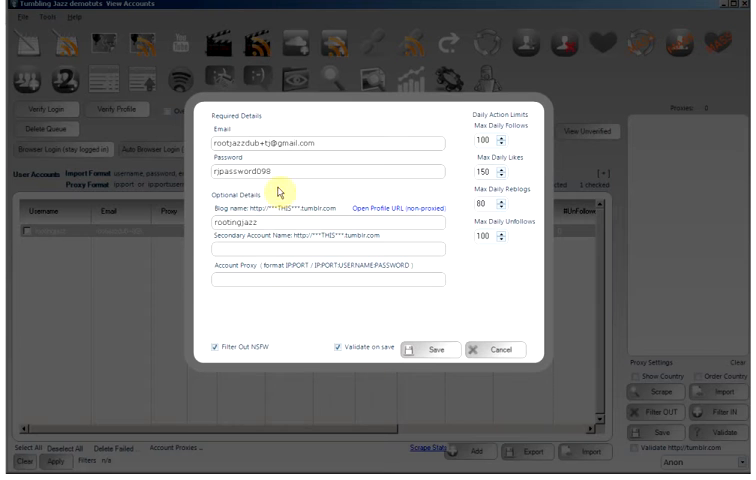
pyautogui.moveTo(496, 312)
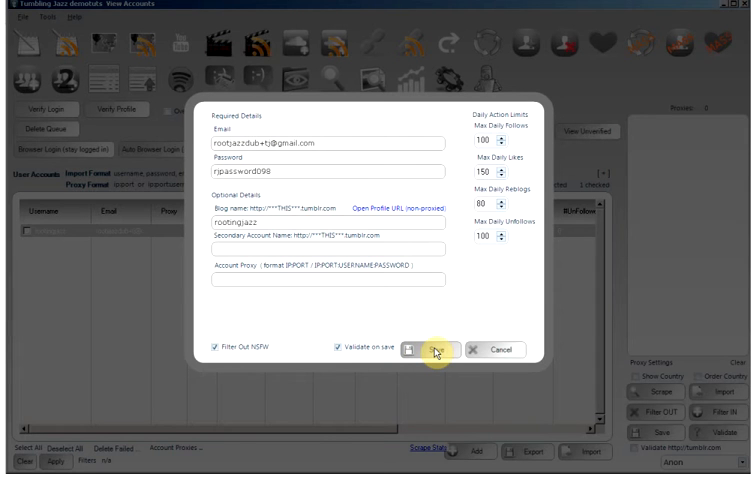
pyautogui.click(336, 348)
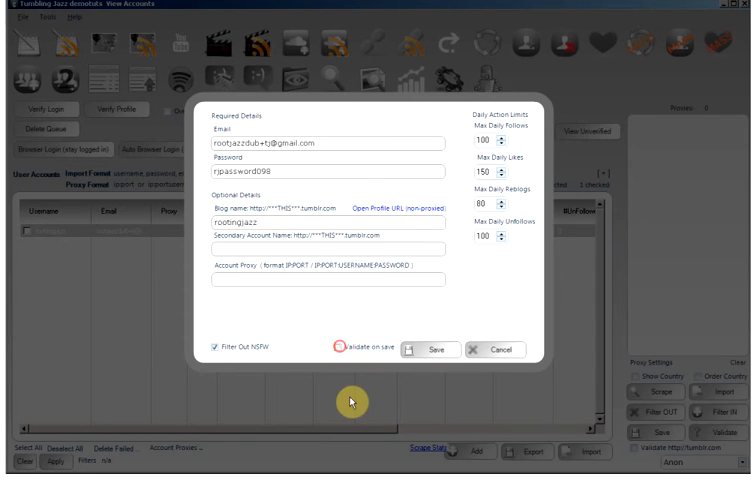
pyautogui.click(340, 348)
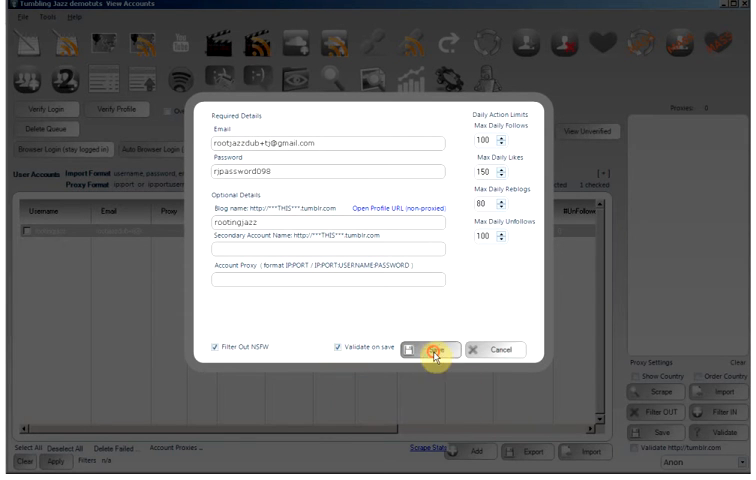
pyautogui.click(432, 348)
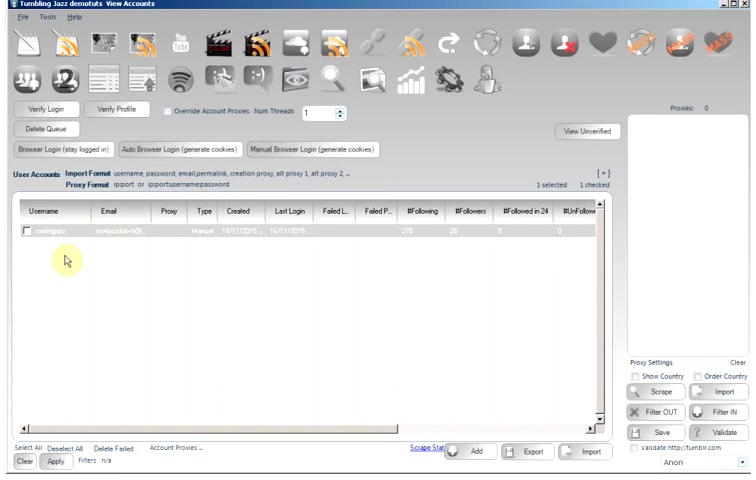
# Tag the account rootjazz and filter the accounts list IN on the rootjazz tag
pyautogui.rightClick(56, 240)
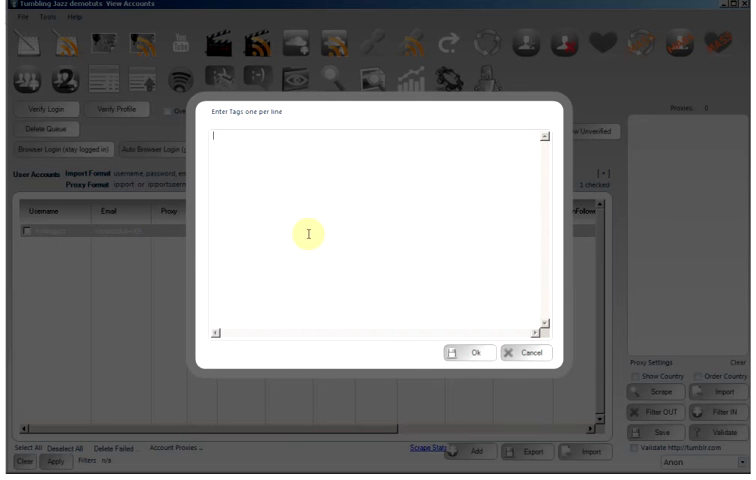
pyautogui.write('rootjazz')
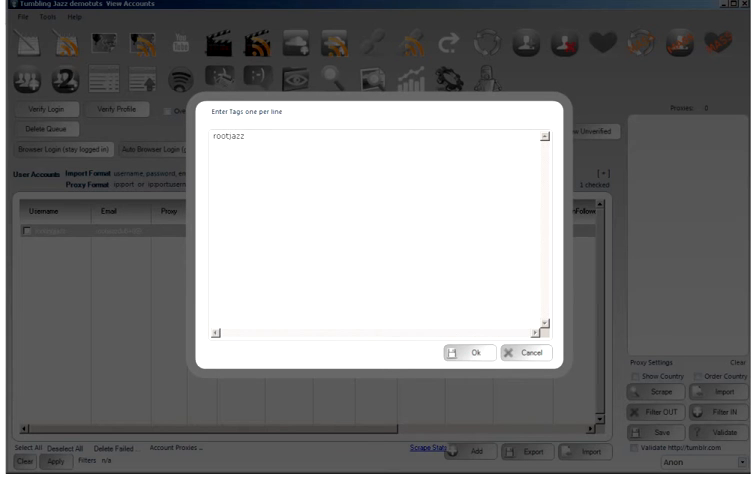
pyautogui.click(472, 352)
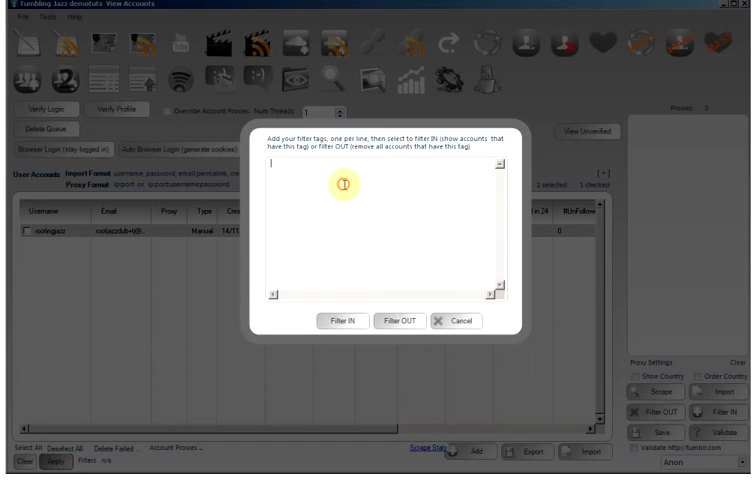
pyautogui.write('rootjazz')
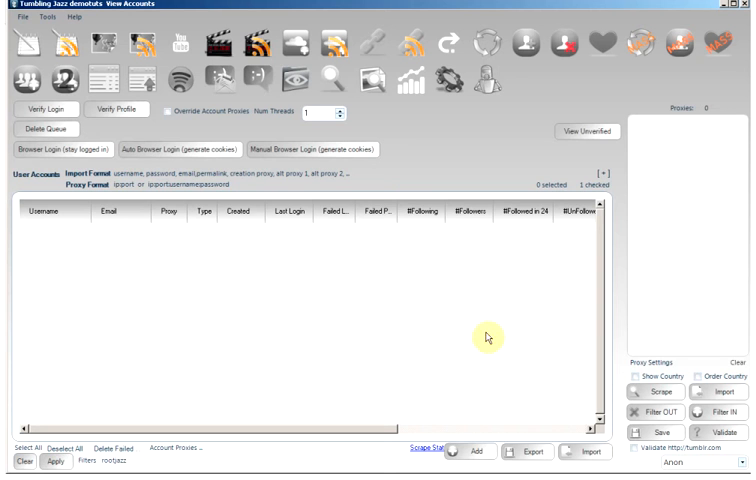
pyautogui.moveTo(106, 272)
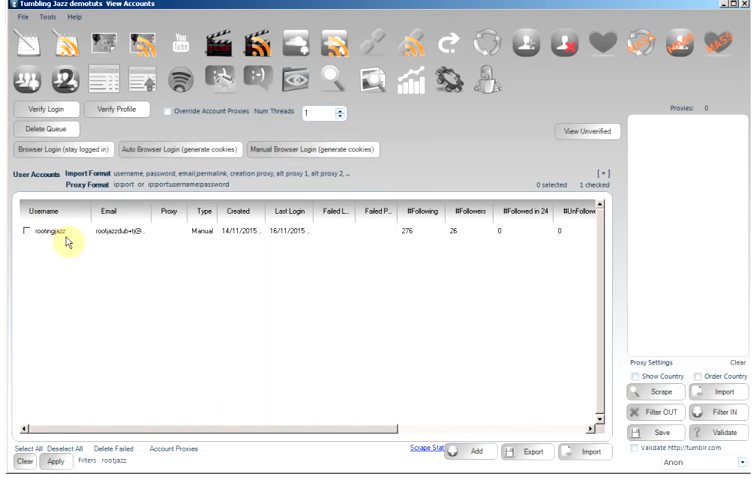
pyautogui.moveTo(76, 252)
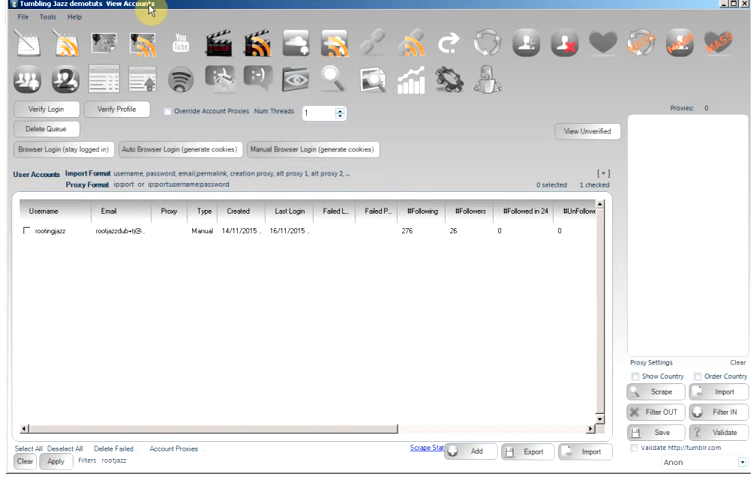
# Enter custom DB instances nsfw, cats, dogs, happy and funny one per line and confirm
pyautogui.click(24, 16)
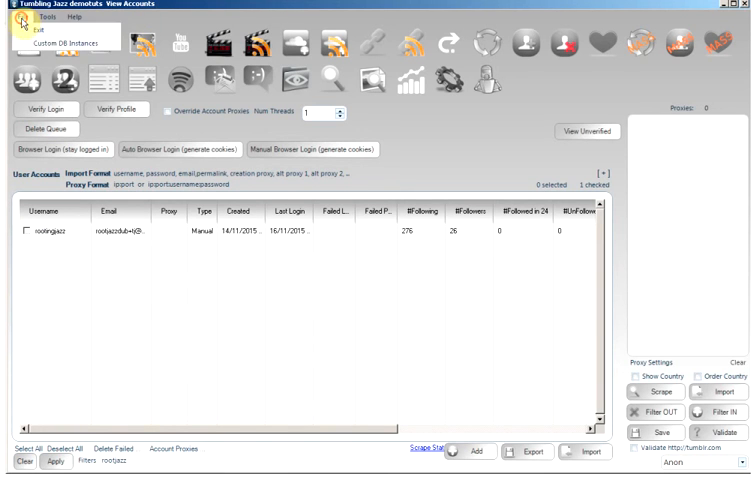
pyautogui.moveTo(70, 48)
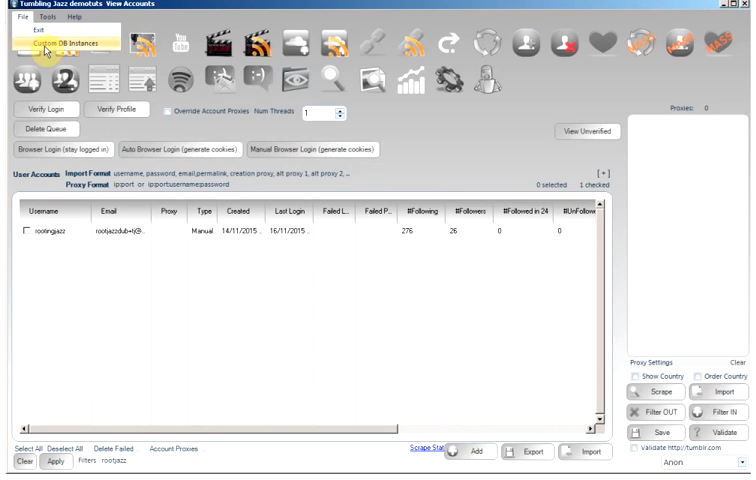
pyautogui.click(52, 40)
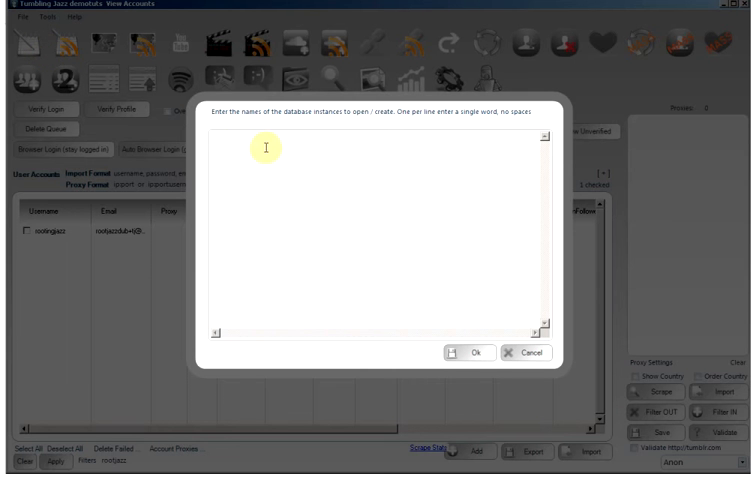
pyautogui.write('nsfw')
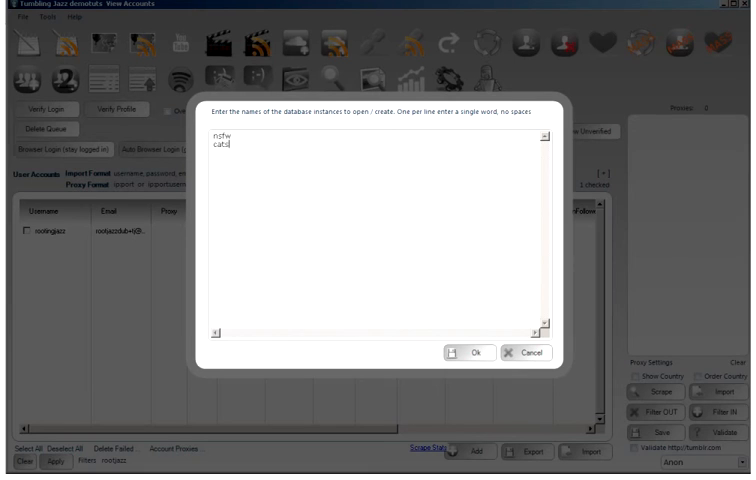
pyautogui.write('dogs')
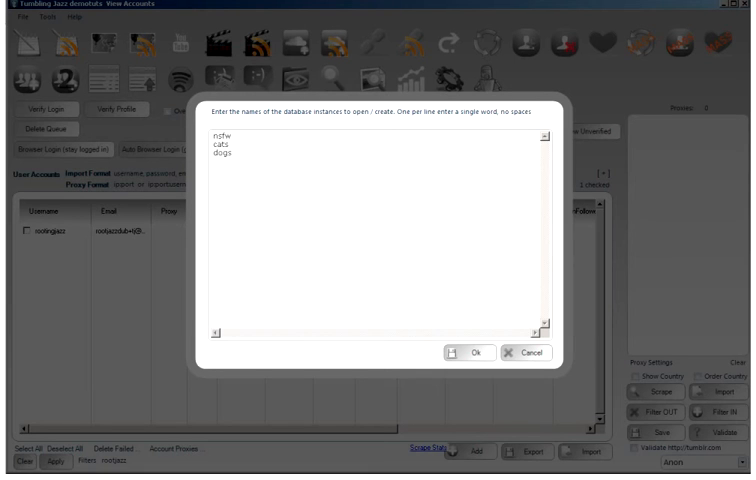
pyautogui.write('hap')
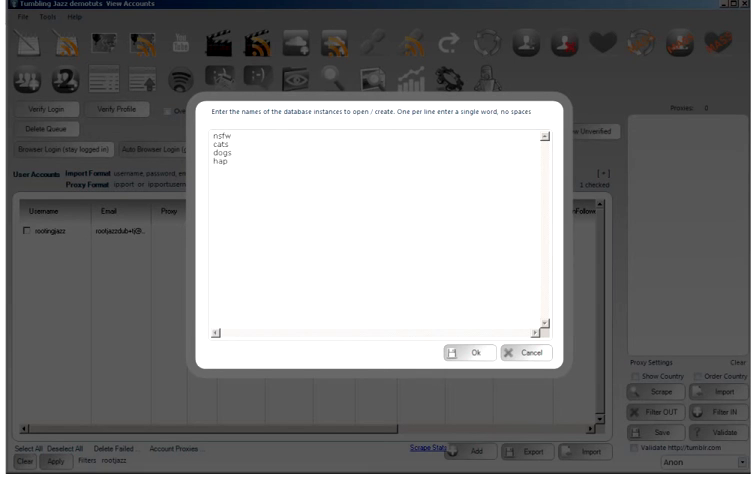
pyautogui.write('py')
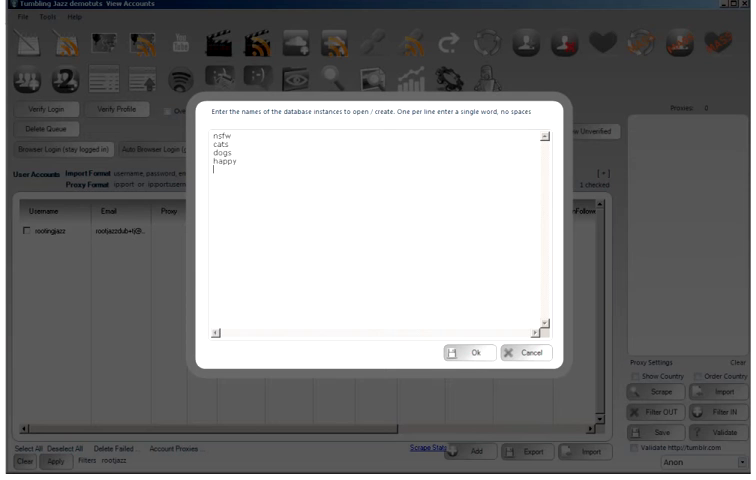
pyautogui.write('funny')
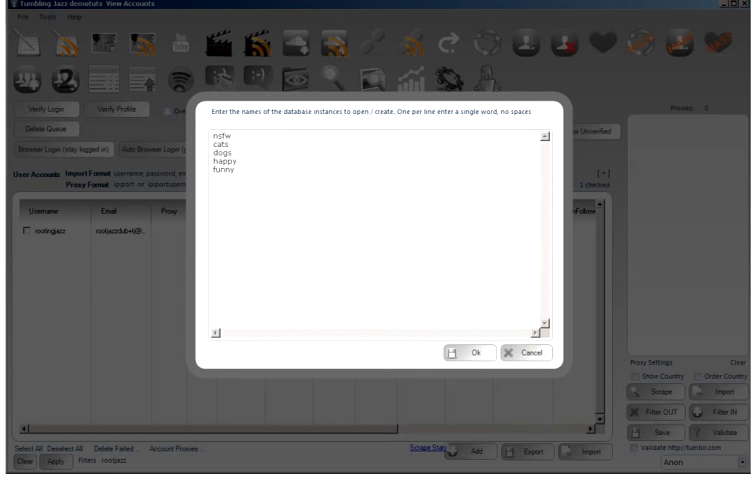
pyautogui.write('gif')
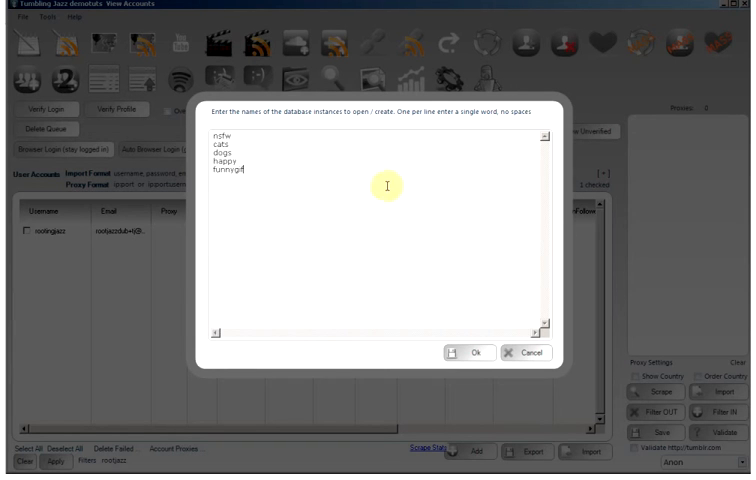
pyautogui.click(472, 352)
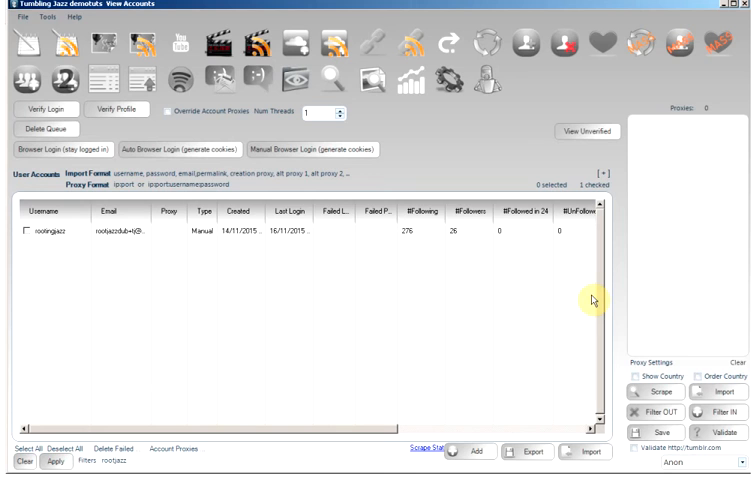
pyautogui.moveTo(104, 244)
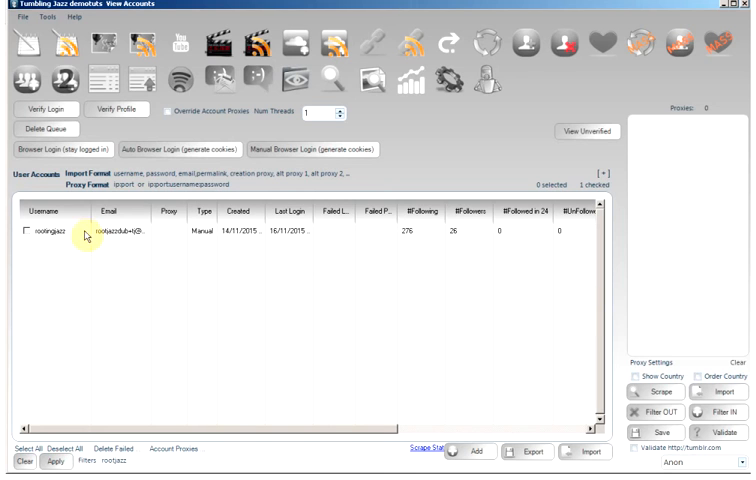
# Add custom token #token_1# with value 'This is a custom token' to the account
pyautogui.rightClick(84, 240)
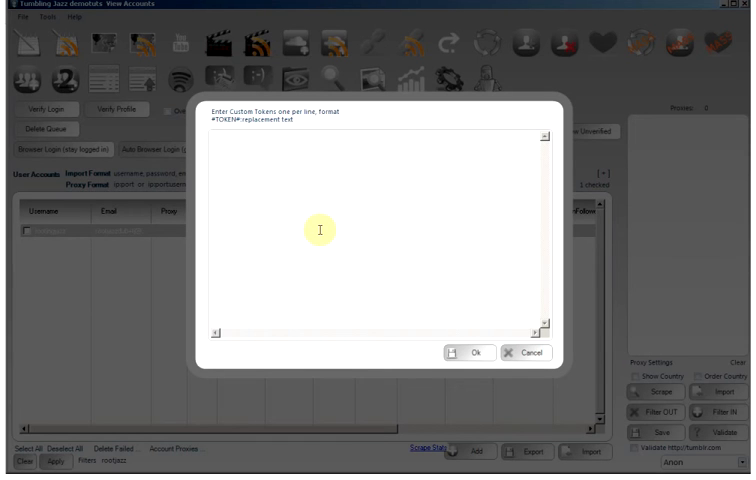
pyautogui.write('#token')
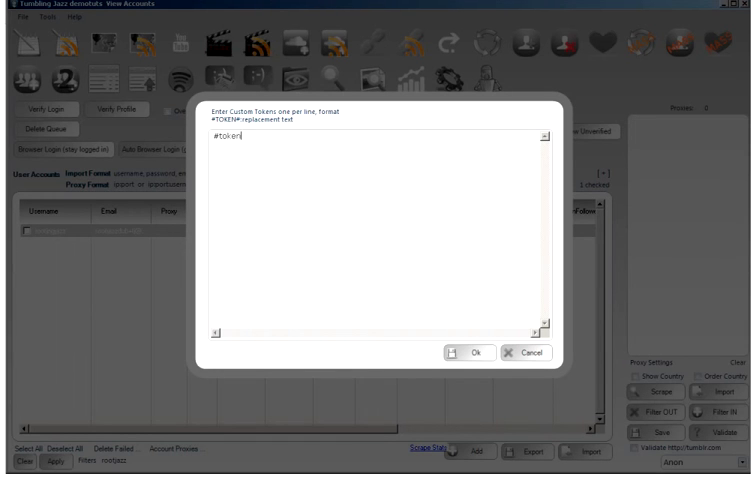
pyautogui.write('_1#')
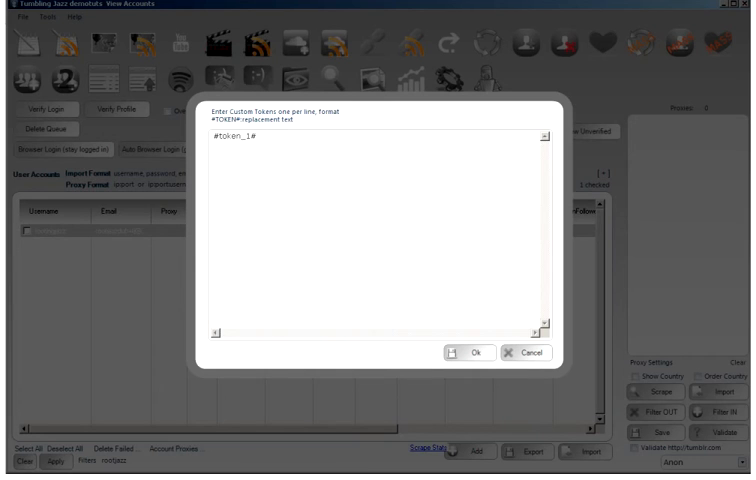
pyautogui.write('This is')
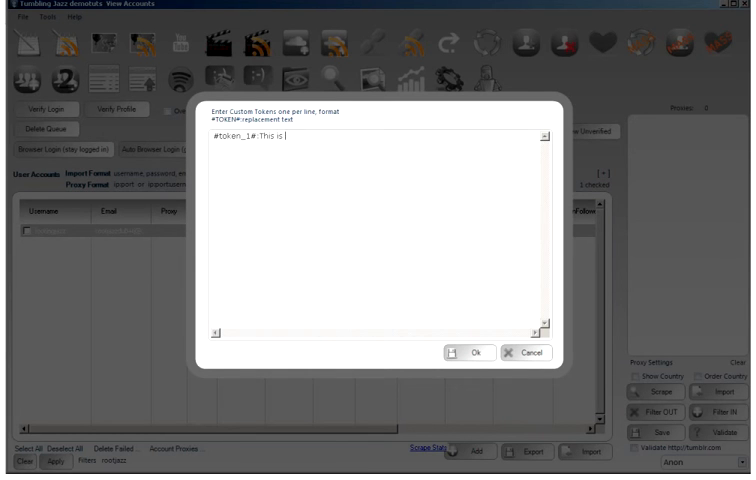
pyautogui.write('a custom token')
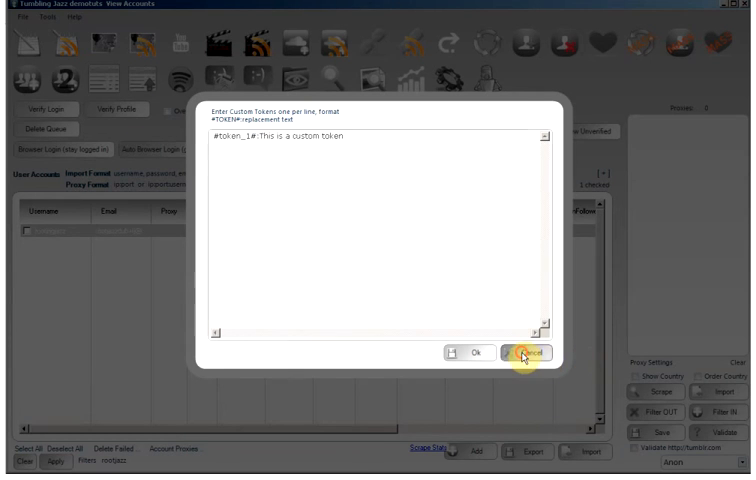
pyautogui.click(520, 354)
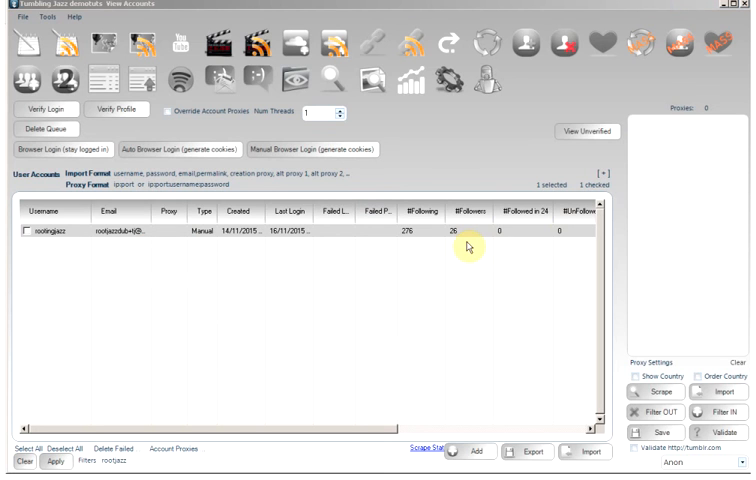
pyautogui.moveTo(90, 264)
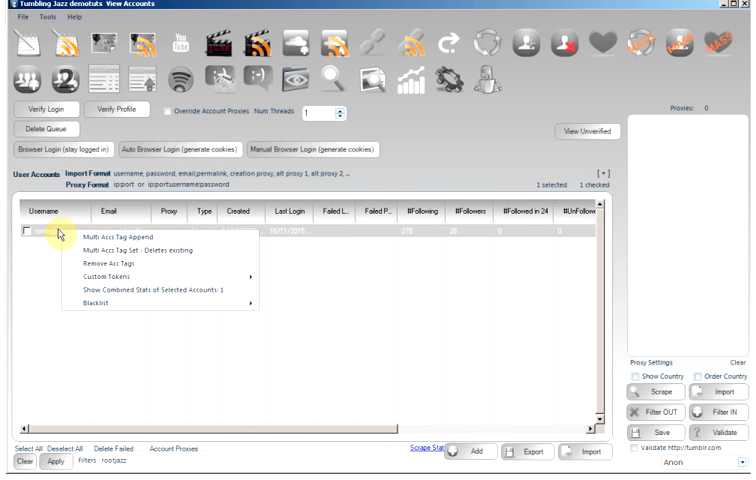
pyautogui.moveTo(128, 288)
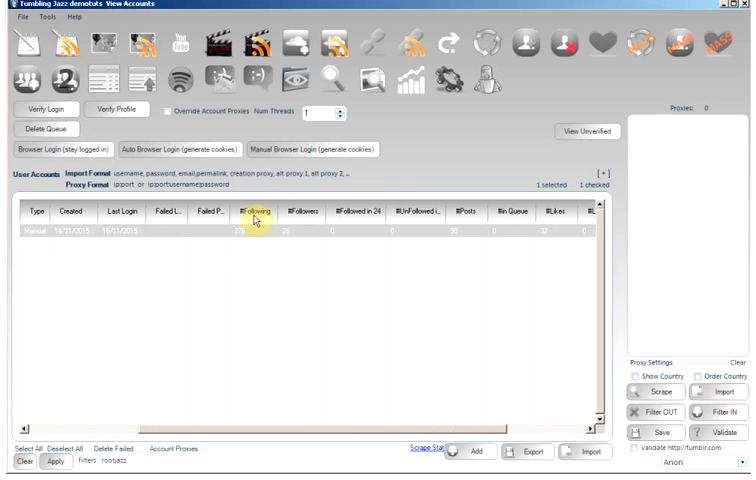
pyautogui.moveTo(540, 220)
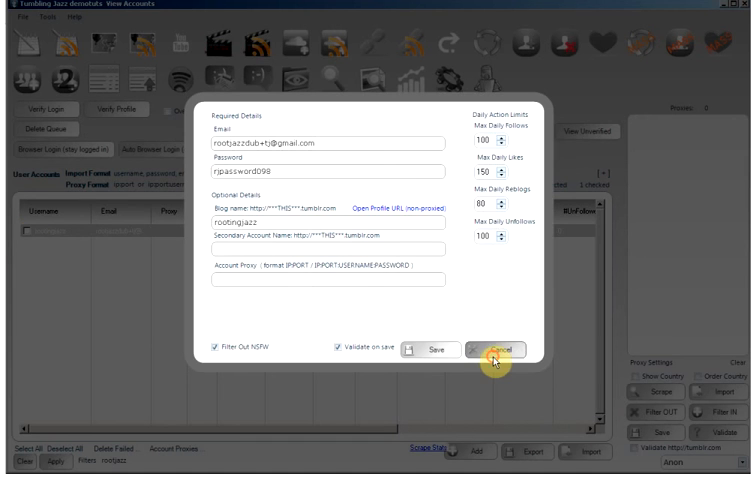
# Scrape the account's stats and acknowledge the finished notice showing following and followers counts
pyautogui.click(498, 348)
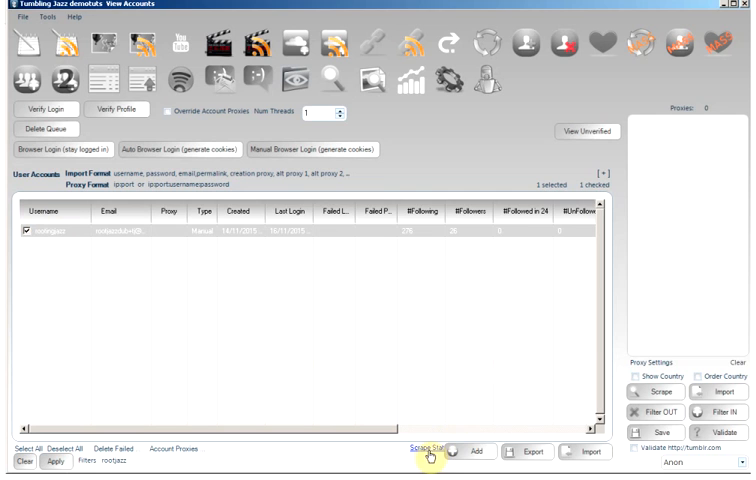
pyautogui.click(430, 452)
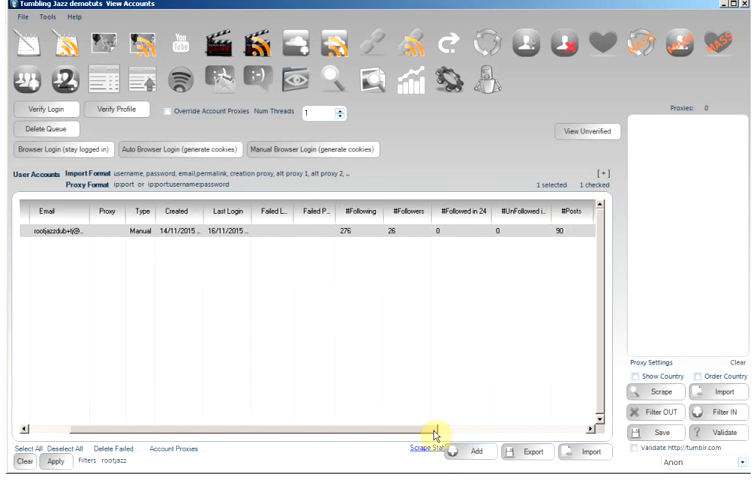
pyautogui.click(426, 448)
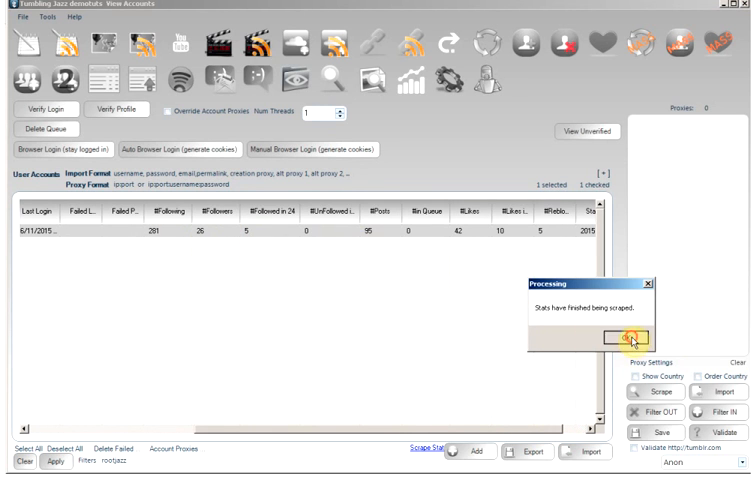
pyautogui.click(616, 336)
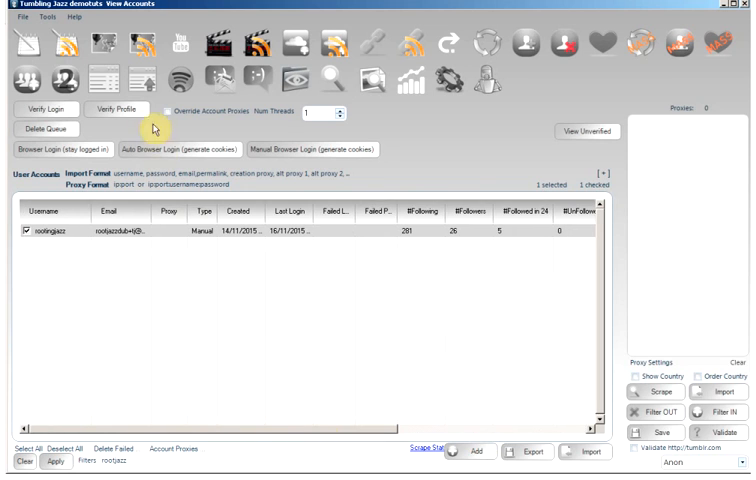
# Review the Update Accounts screen's avatar, header, title and description fields and its thread count
pyautogui.click(138, 78)
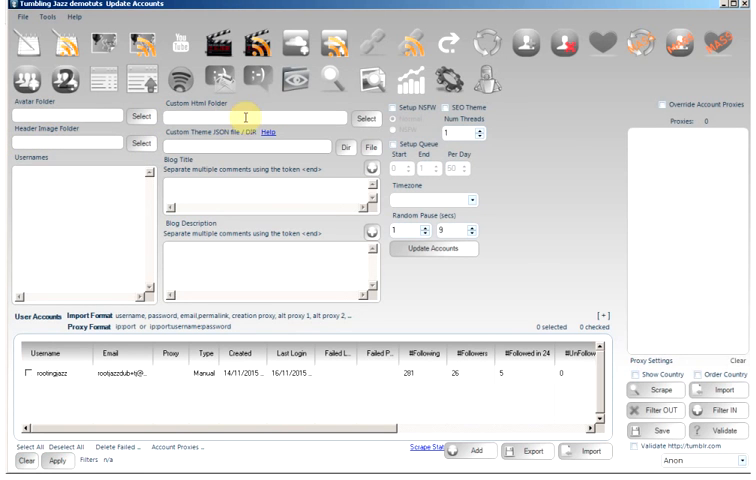
pyautogui.moveTo(268, 148)
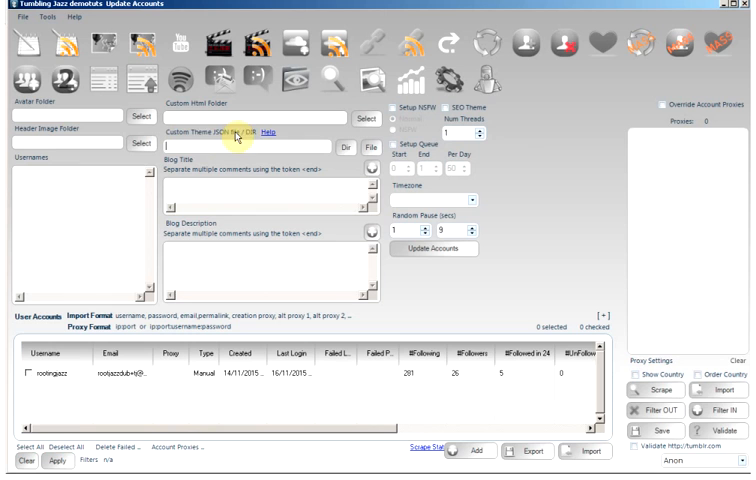
pyautogui.moveTo(222, 140)
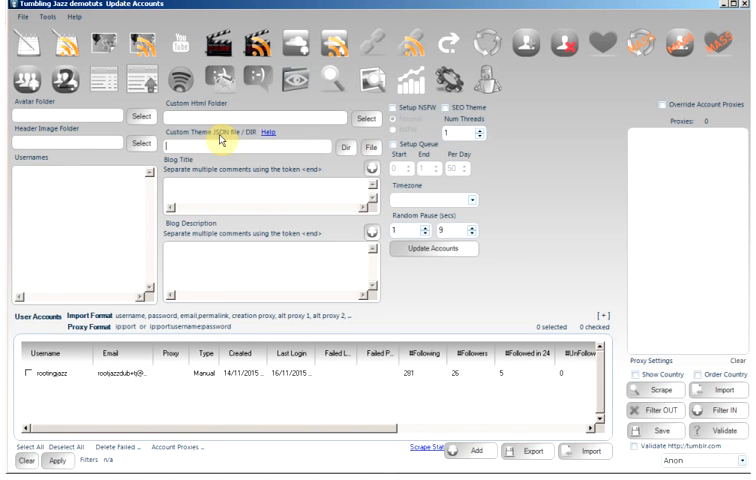
pyautogui.moveTo(268, 140)
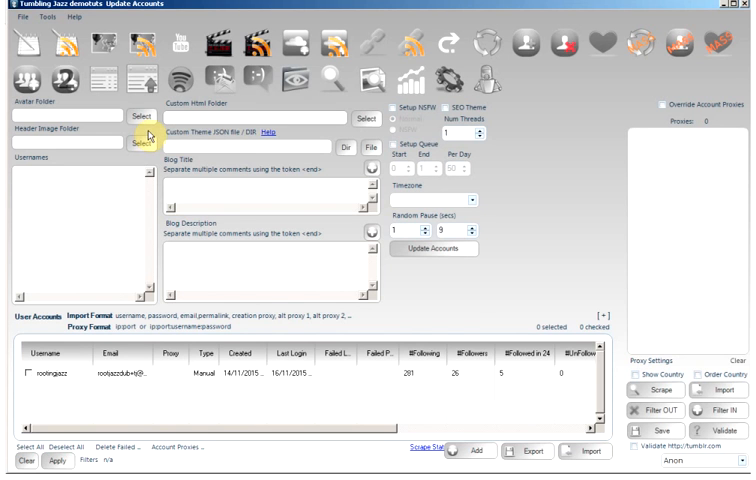
pyautogui.moveTo(368, 336)
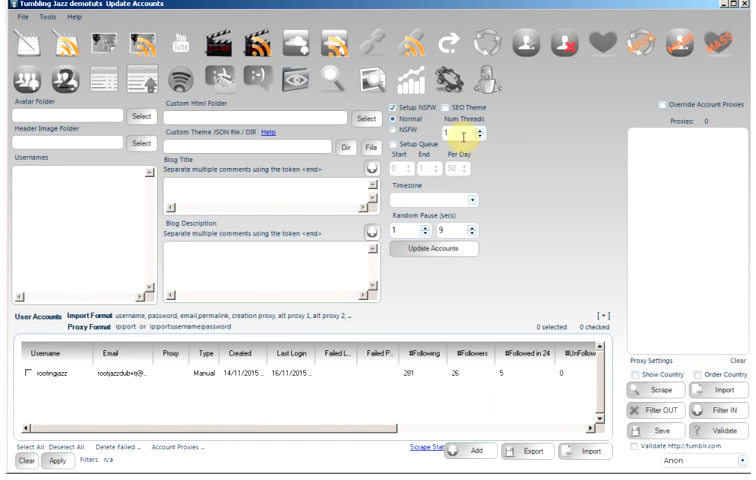
pyautogui.click(442, 108)
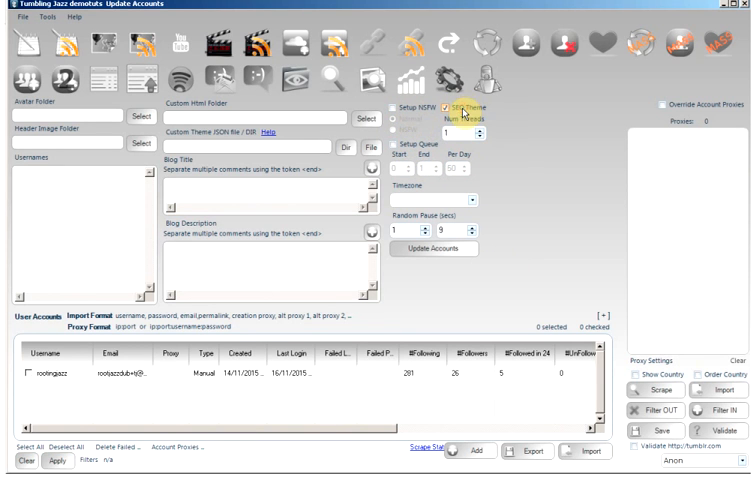